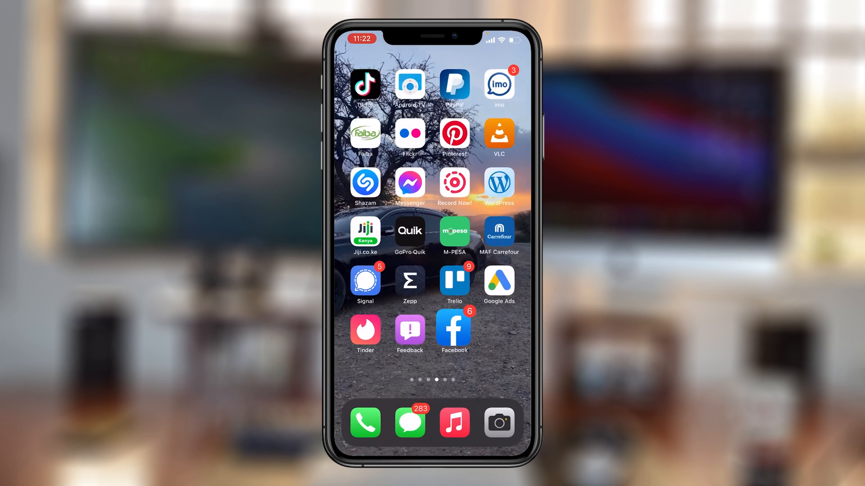
Step: Pull down Notification Centre to see the Facebook friend-suggestion alerts
{"action": "scroll", "scroll_direction": "down", "scroll_amount": 3}
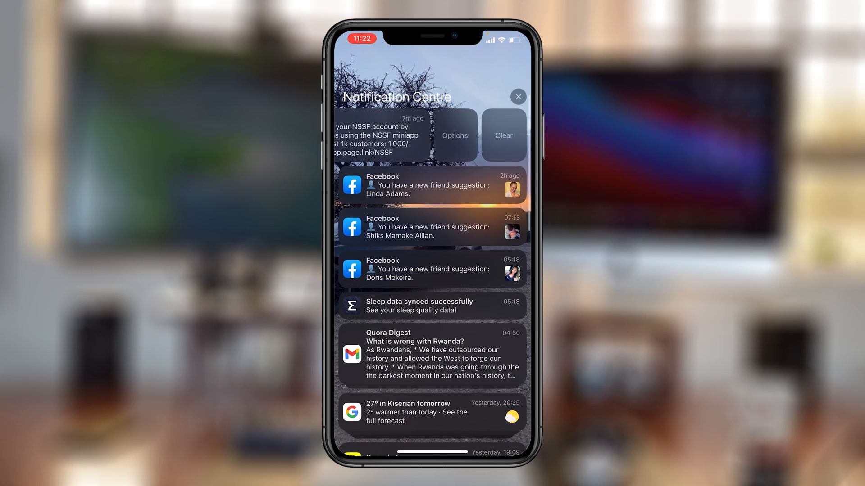
{"action": "left_click", "coordinate": [517, 96]}
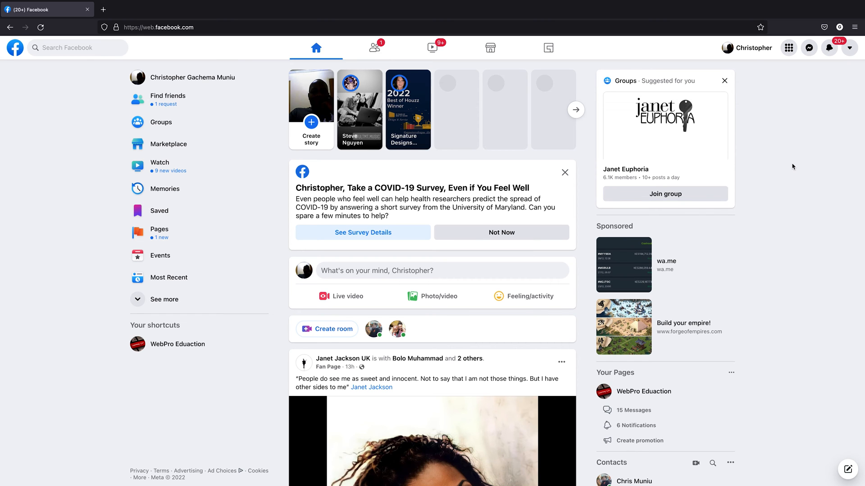
{"action": "mouse_move", "coordinate": [829, 67]}
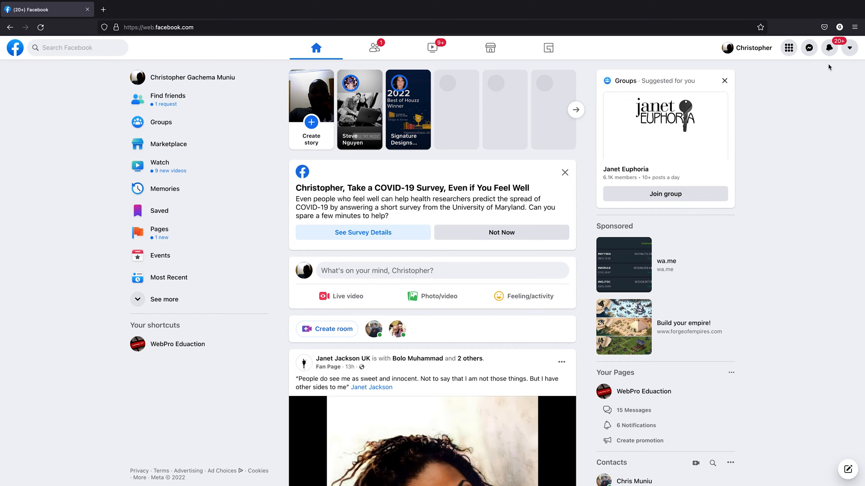
{"action": "mouse_move", "coordinate": [850, 48]}
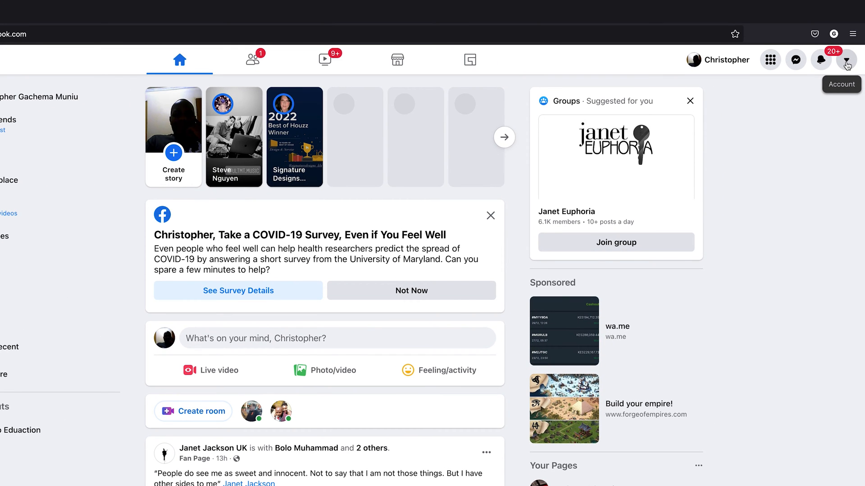
Step: Go from the account menu through Settings & privacy to General Account Settings
{"action": "left_click", "coordinate": [848, 59]}
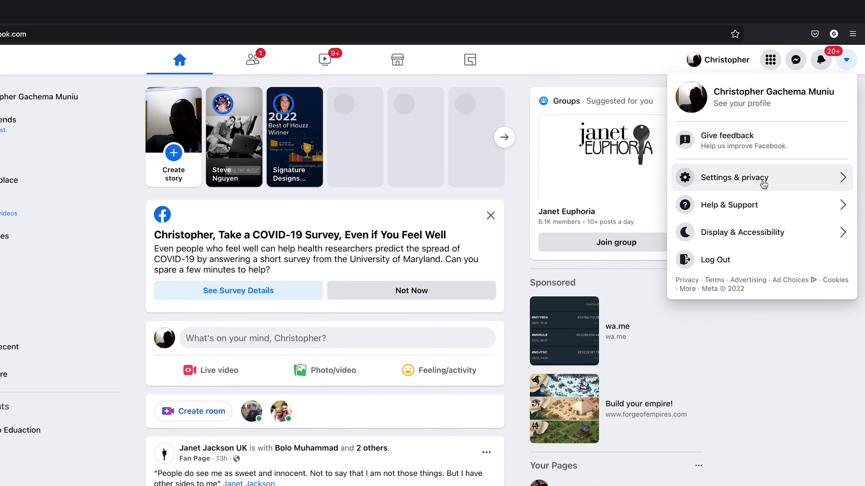
{"action": "left_click", "coordinate": [734, 177]}
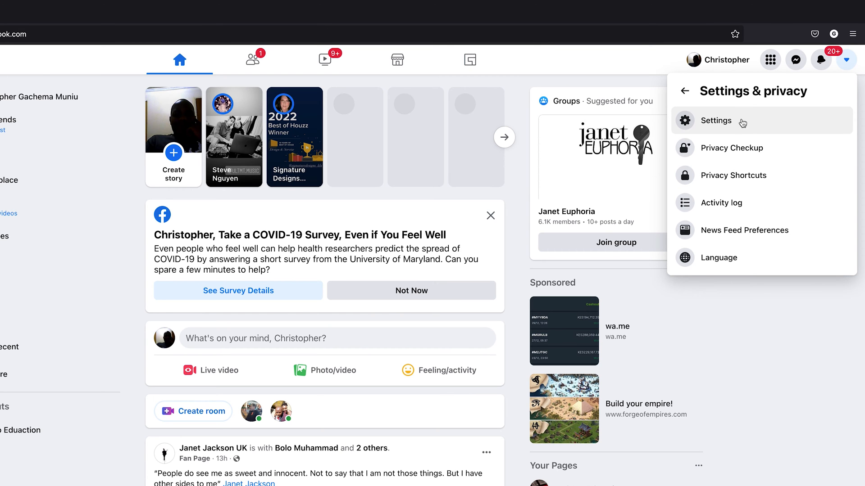
{"action": "left_click", "coordinate": [715, 120]}
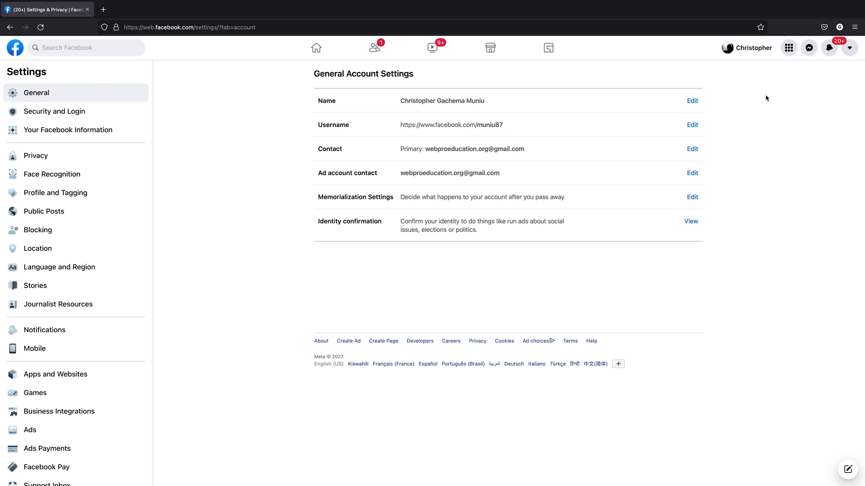
{"action": "mouse_move", "coordinate": [245, 155]}
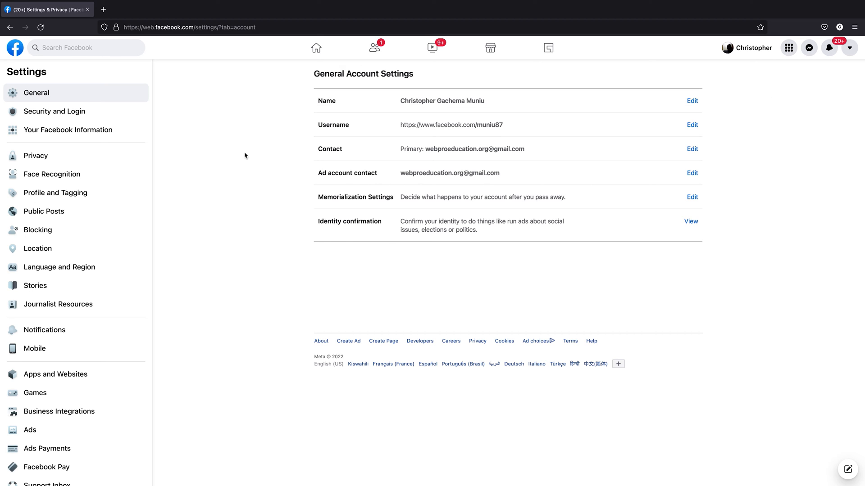
{"action": "mouse_move", "coordinate": [44, 329]}
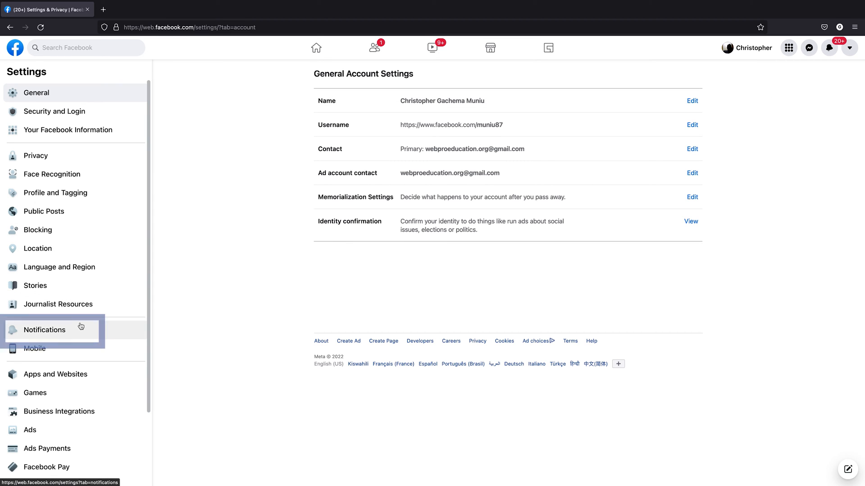
Step: Open the Notifications section of Facebook's web settings sidebar
{"action": "left_click", "coordinate": [44, 330]}
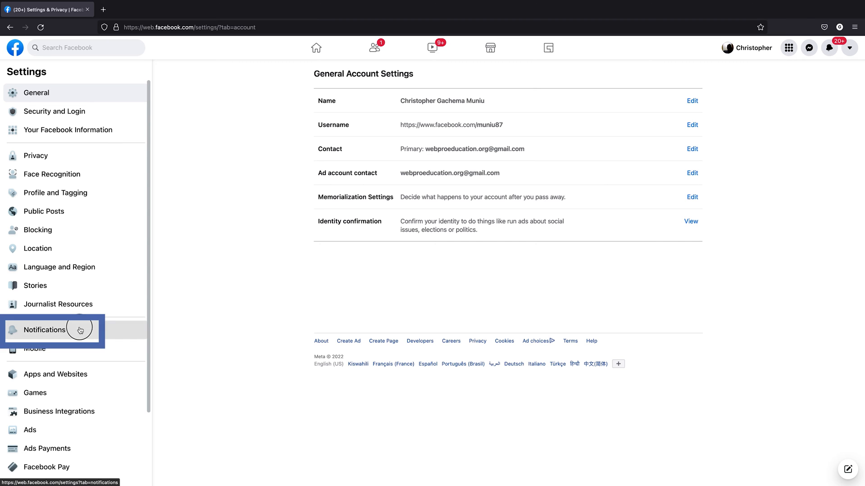
{"action": "left_click", "coordinate": [44, 330]}
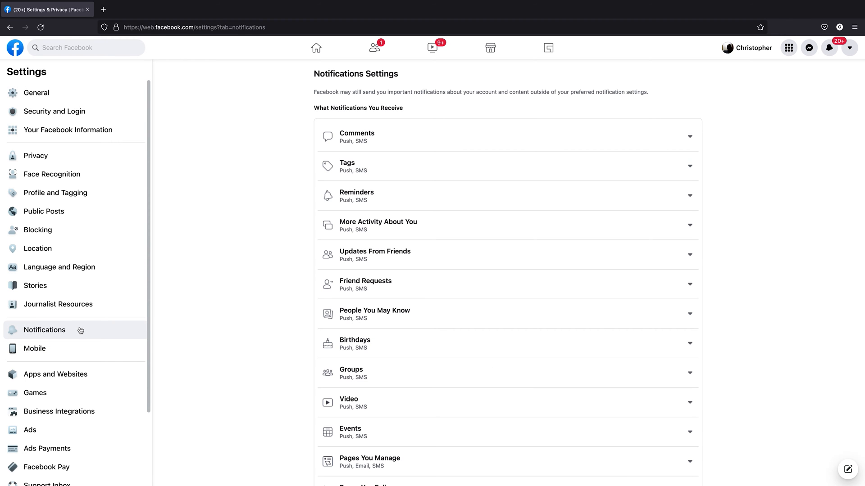
Step: Scroll to People You May Know and switch off its Facebook notifications toggle
{"action": "scroll", "scroll_direction": "down", "scroll_amount": 3}
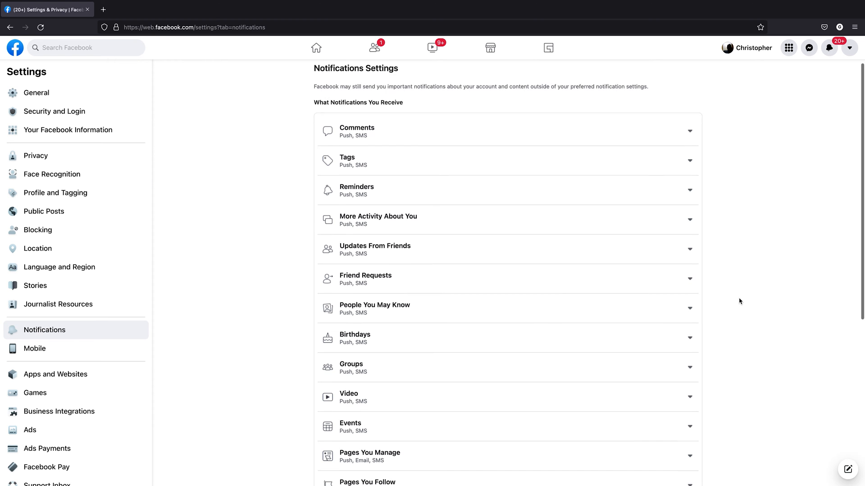
{"action": "scroll", "scroll_direction": "down", "scroll_amount": 3}
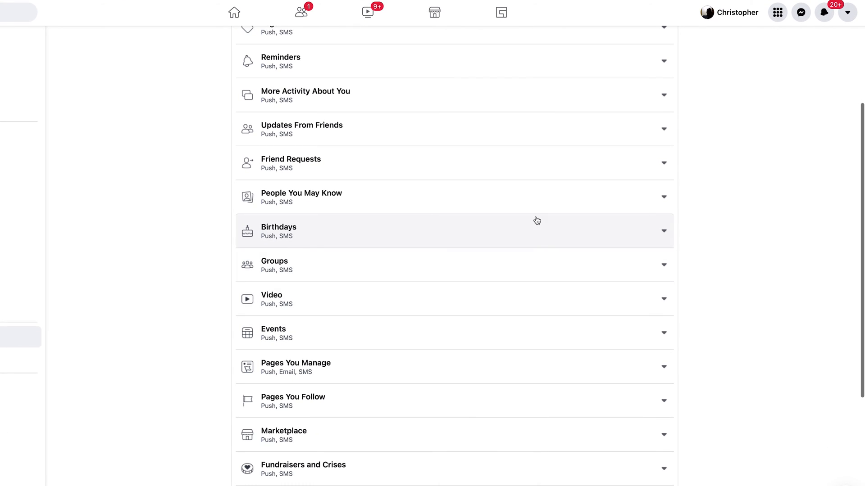
{"action": "mouse_move", "coordinate": [529, 204]}
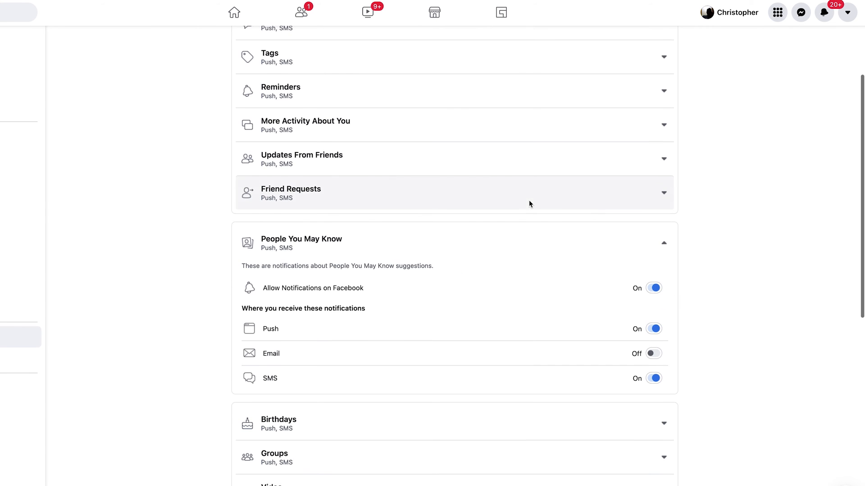
{"action": "mouse_move", "coordinate": [476, 239]}
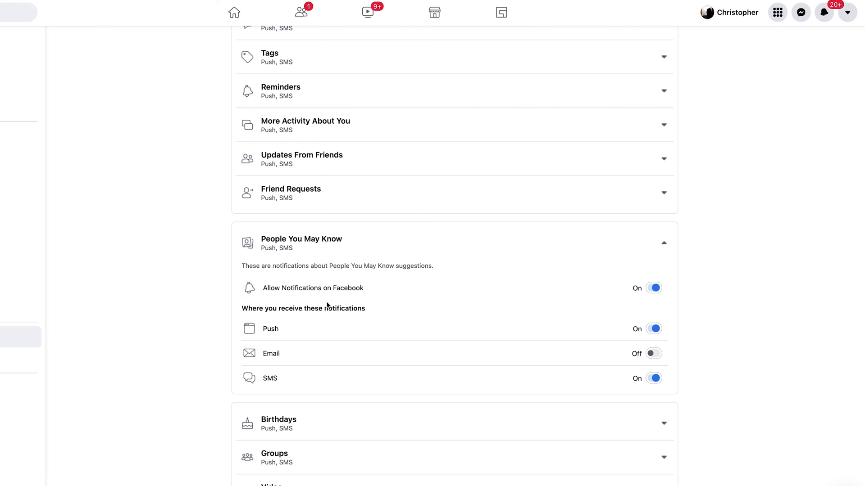
{"action": "mouse_move", "coordinate": [343, 305]}
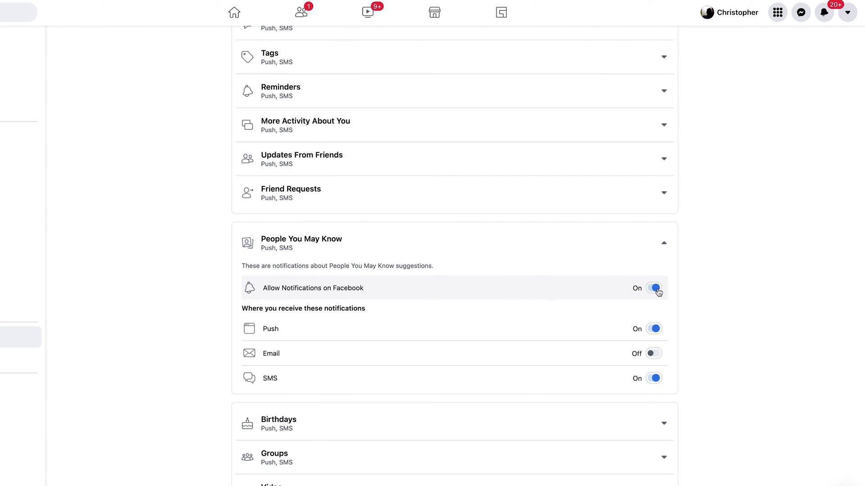
{"action": "left_click", "coordinate": [654, 288]}
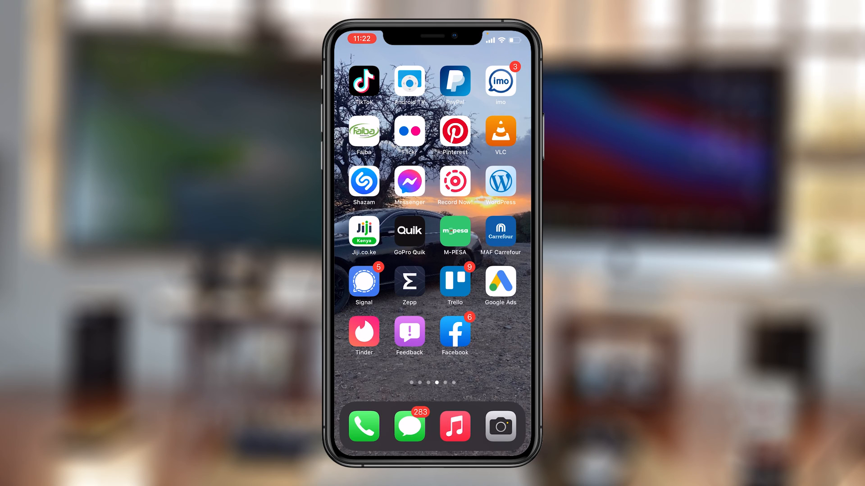
Step: Launch the Facebook iPhone app and reach Settings & privacy from the Menu tab
{"action": "left_click", "coordinate": [454, 335]}
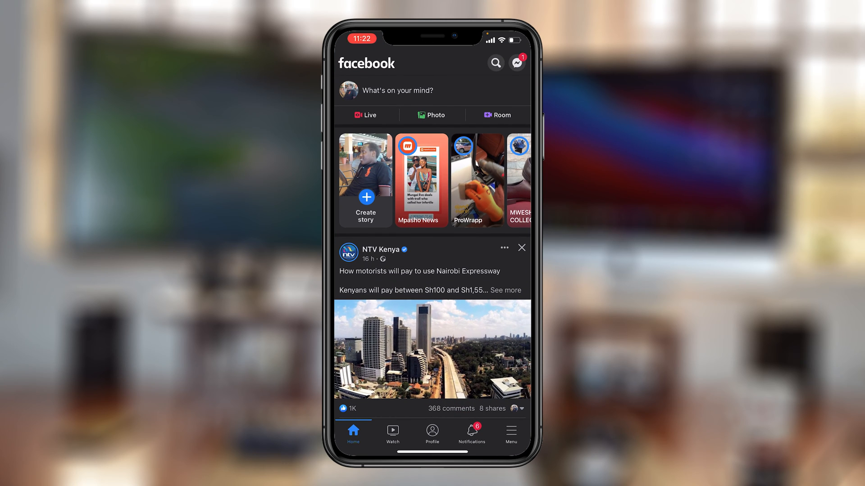
{"action": "left_click", "coordinate": [509, 432]}
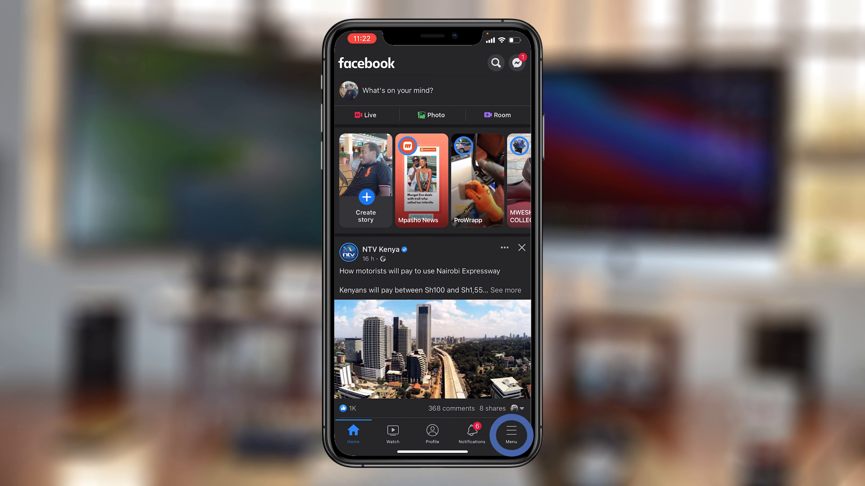
{"action": "left_click", "coordinate": [509, 435]}
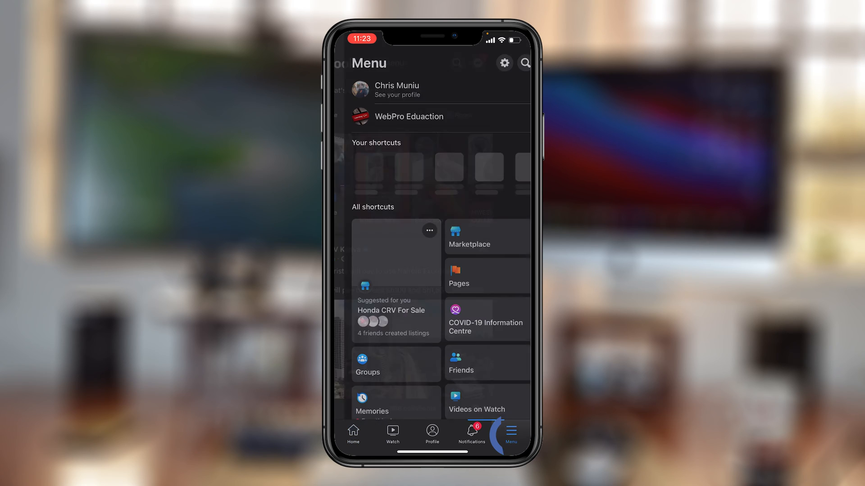
{"action": "scroll", "scroll_direction": "down", "scroll_amount": 3}
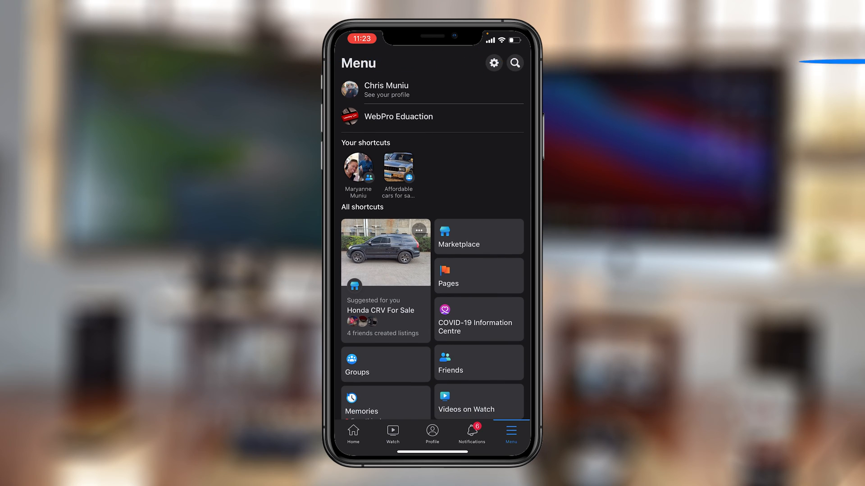
{"action": "left_click", "coordinate": [493, 62]}
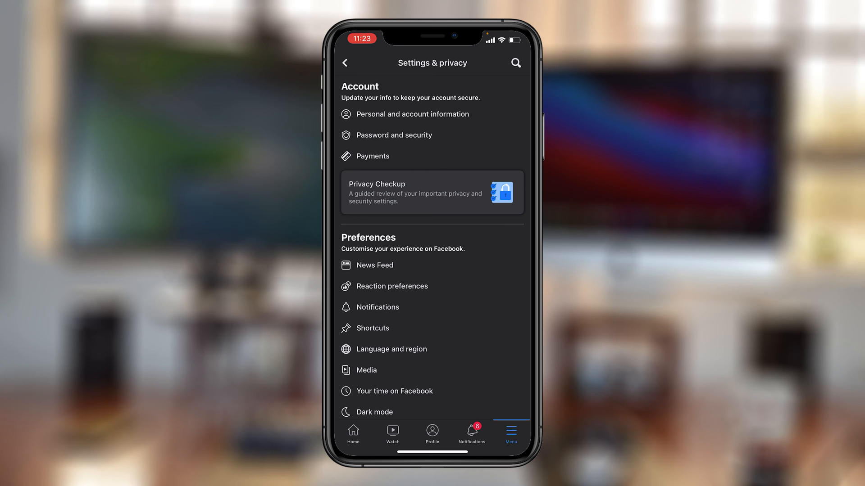
Step: Open Preferences > Notifications > People you may know in the app
{"action": "scroll", "scroll_direction": "down", "scroll_amount": 3}
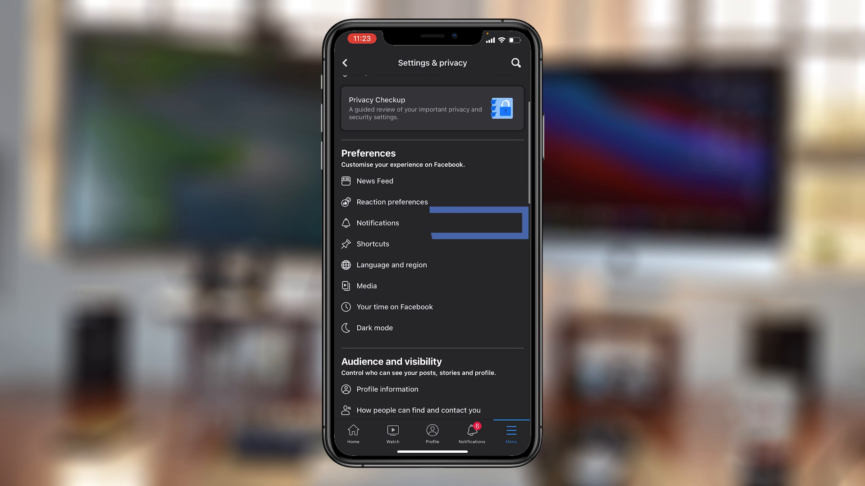
{"action": "left_click", "coordinate": [379, 223]}
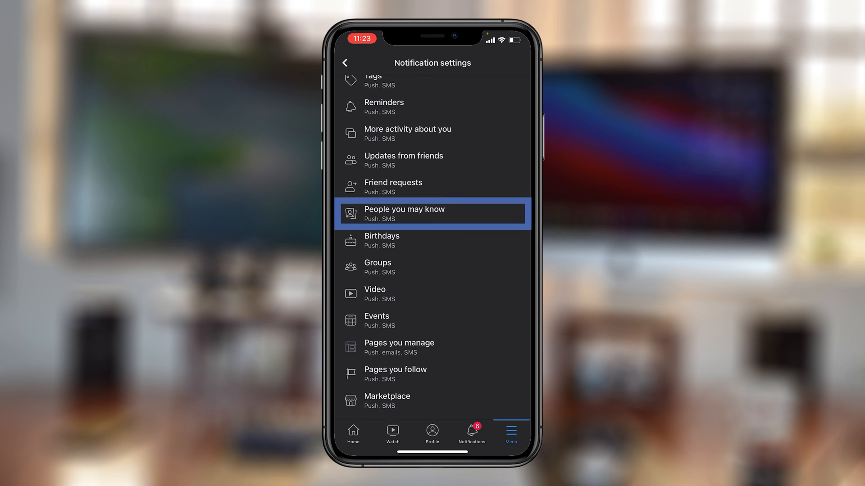
{"action": "left_click", "coordinate": [432, 214]}
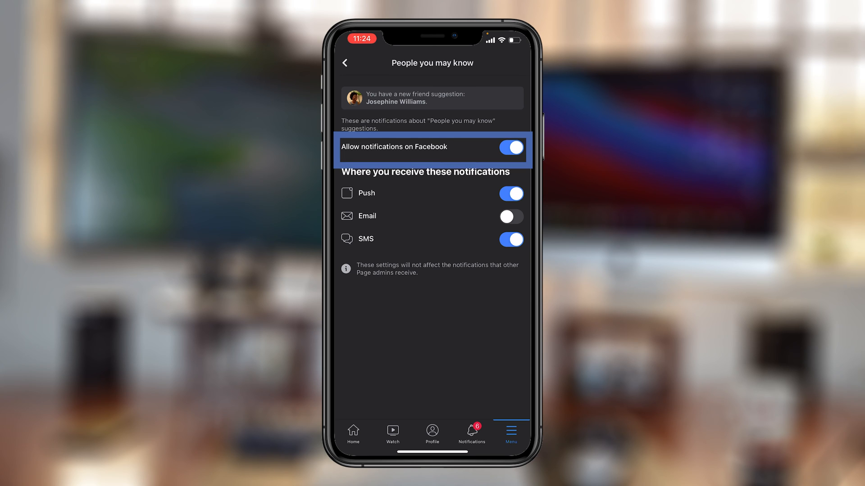
Step: Confirm turning off People you may know notifications, then show the Notifications tab
{"action": "left_click", "coordinate": [511, 147]}
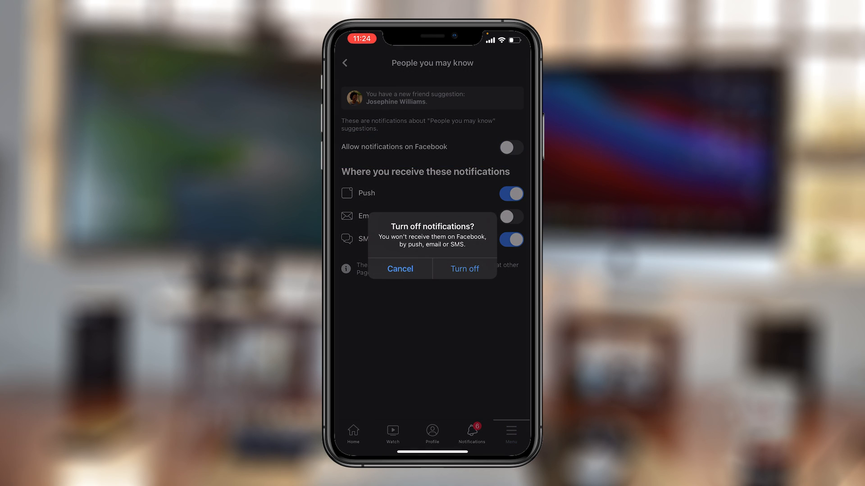
{"action": "left_click", "coordinate": [464, 269]}
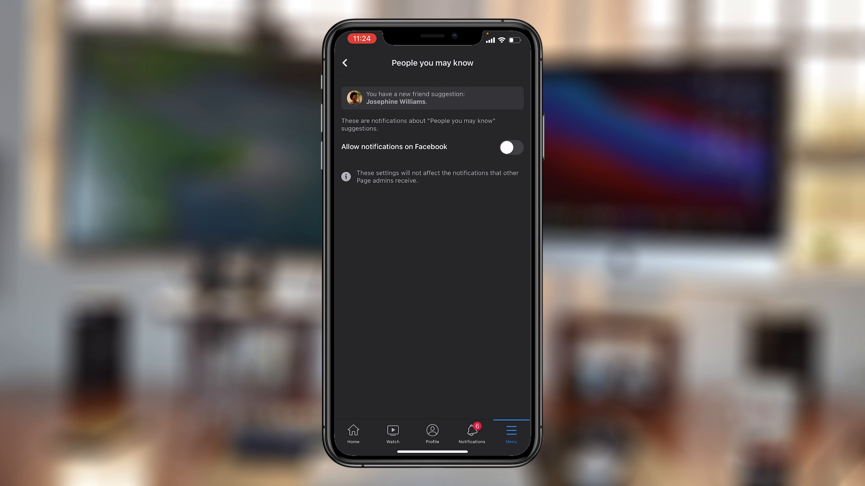
{"action": "left_click", "coordinate": [344, 63]}
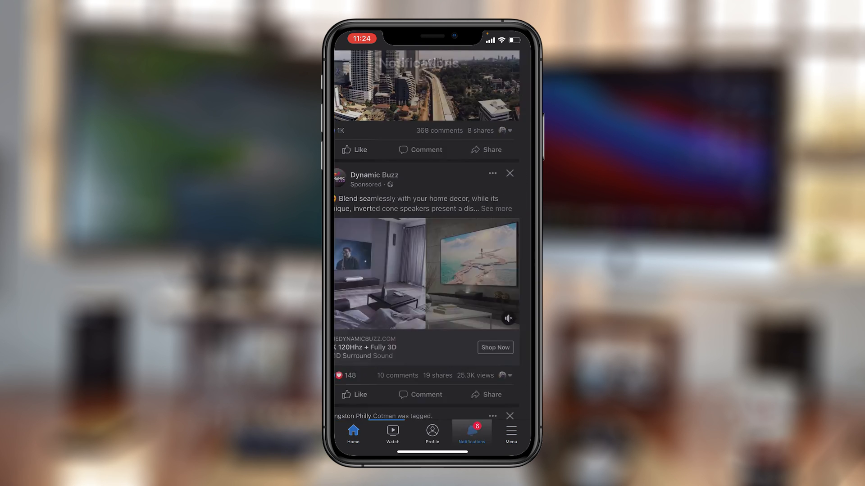
{"action": "left_click", "coordinate": [471, 434]}
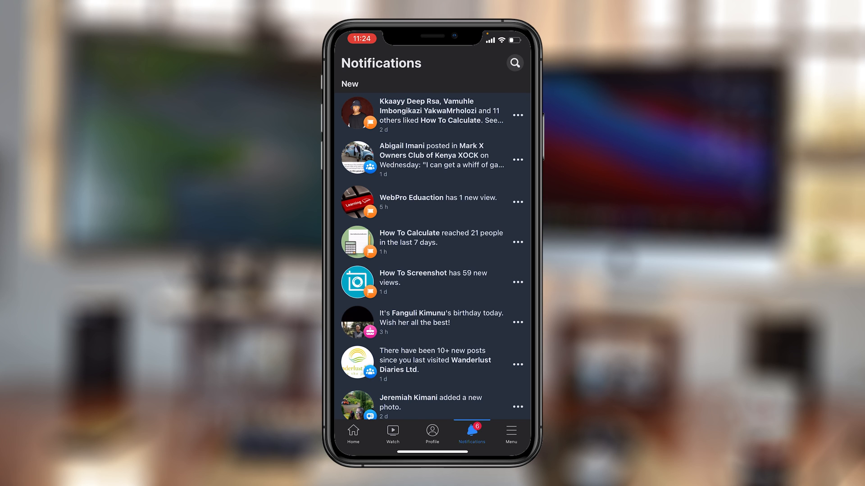